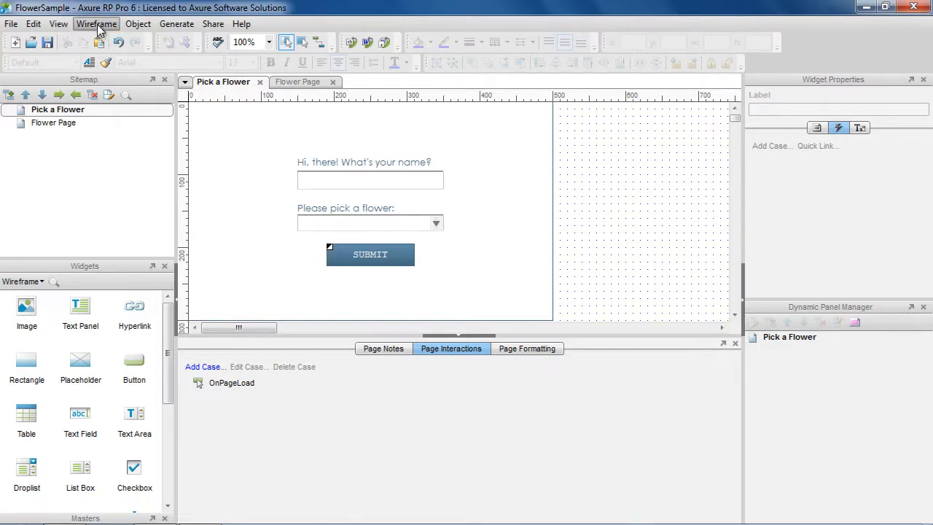
Add global variables NameVar and FlowerVar via Manage Variables and confirm
left_click(96, 23)
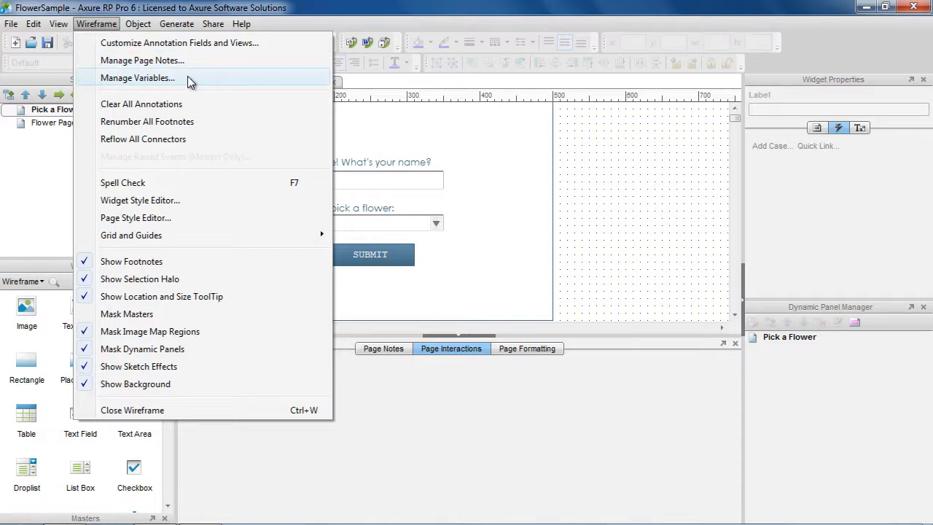
left_click(137, 77)
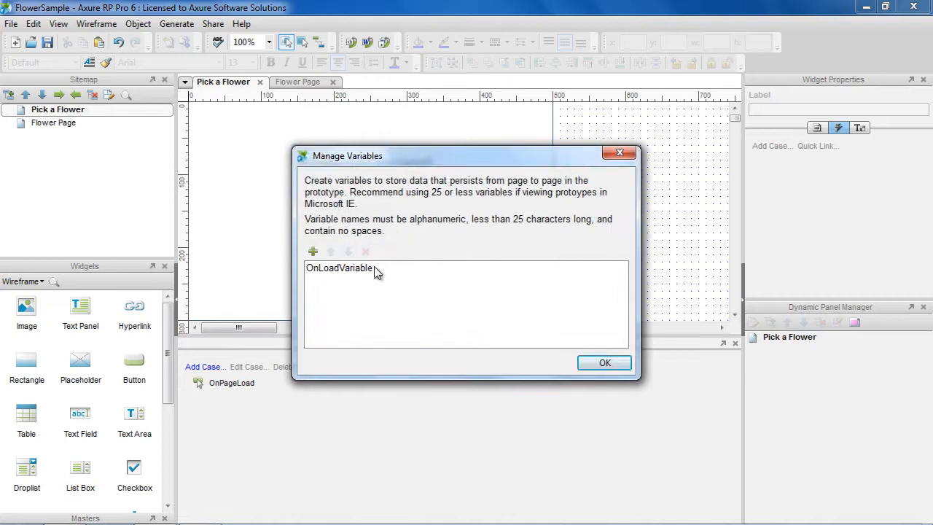
left_click(339, 268)
type("NameVar")
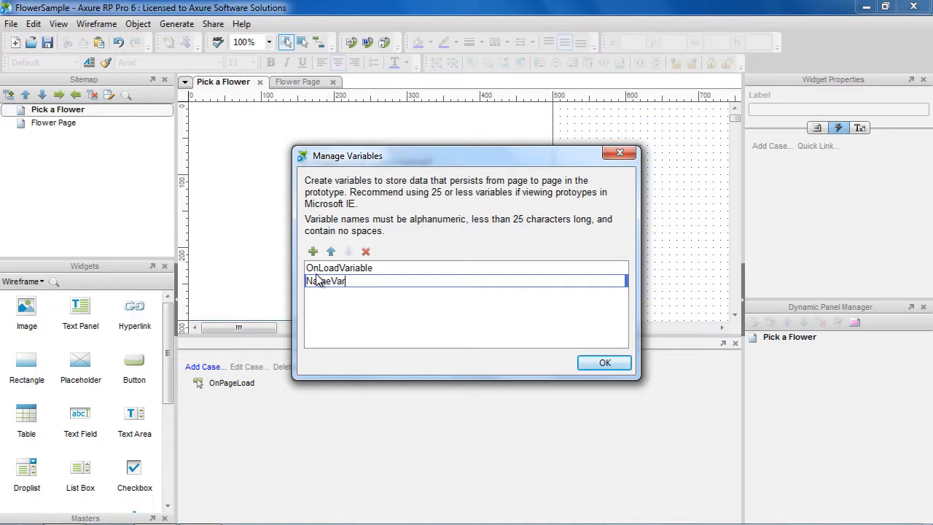
left_click(312, 251)
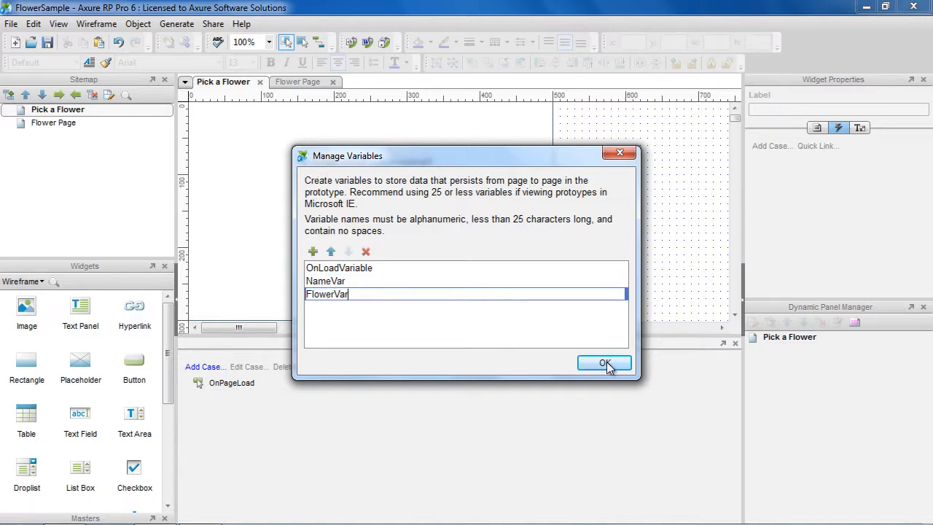
left_click(604, 365)
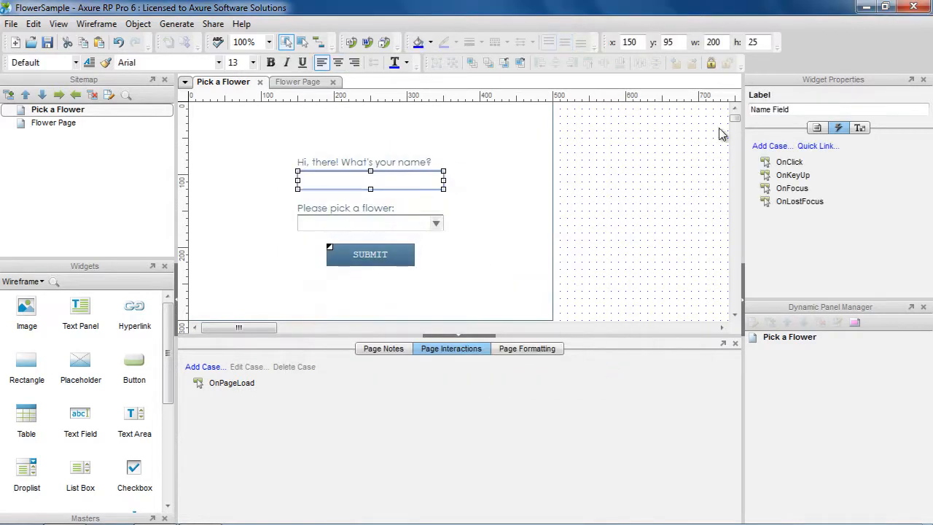
left_click(370, 223)
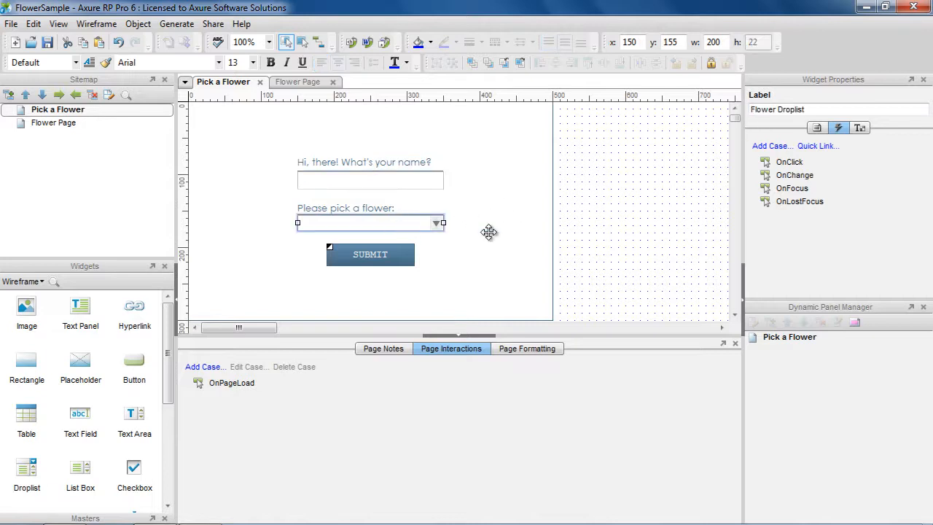
double_click(370, 223)
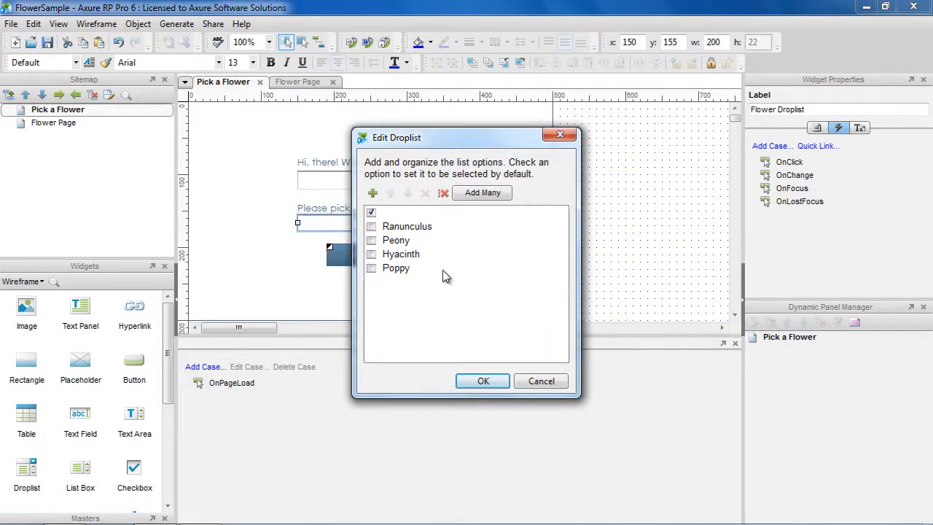
left_click(482, 380)
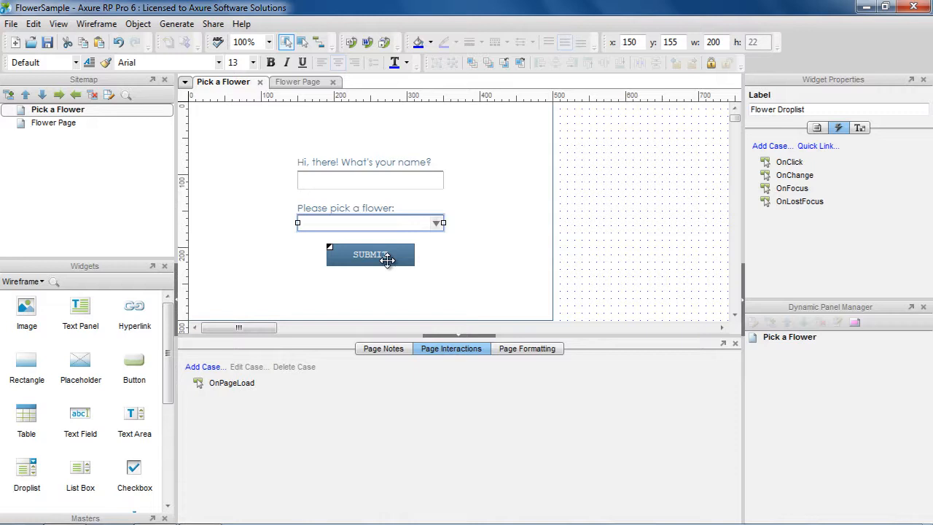
left_click(370, 254)
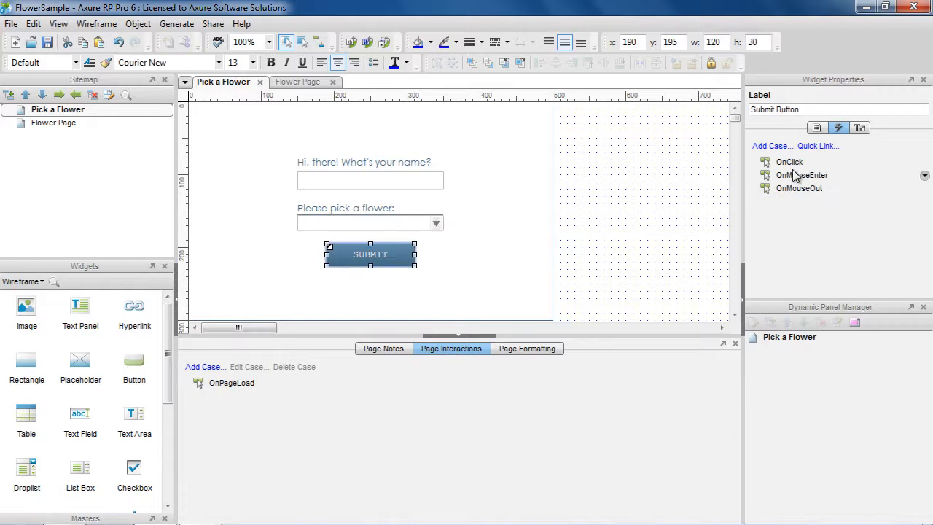
In Submit's OnClick case, set NameVar to the text in Name Field
left_click(771, 146)
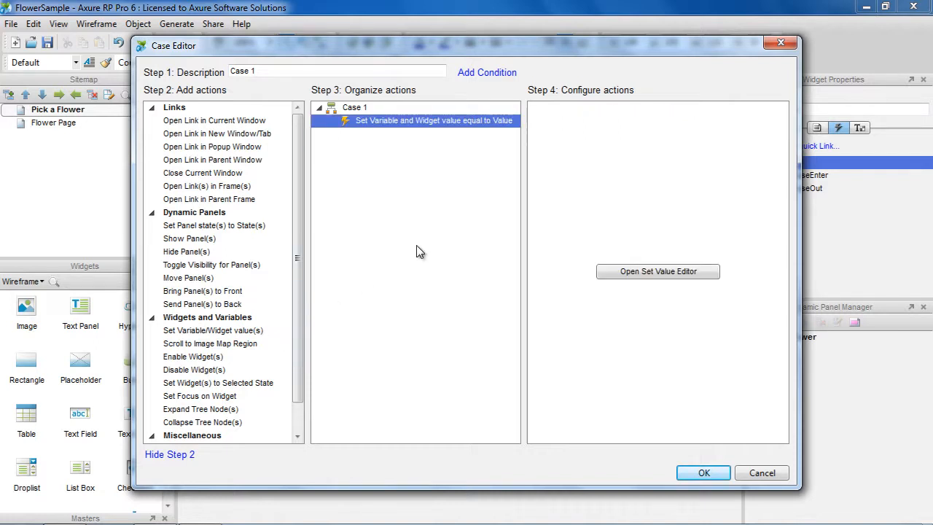
mouse_move(658, 272)
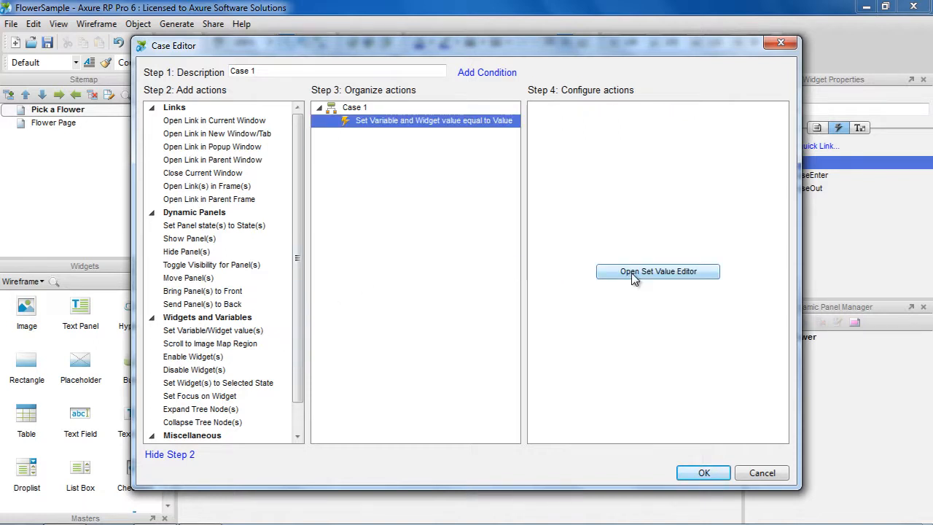
left_click(658, 272)
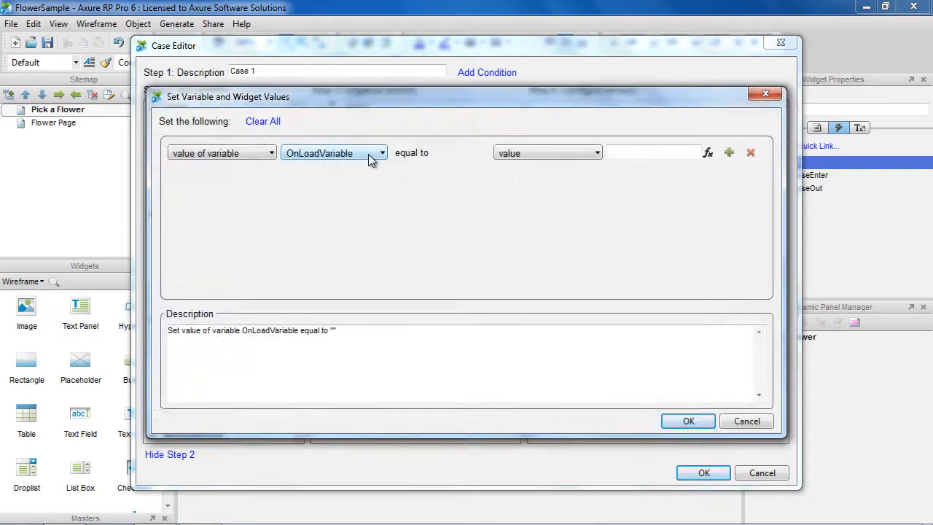
left_click(332, 153)
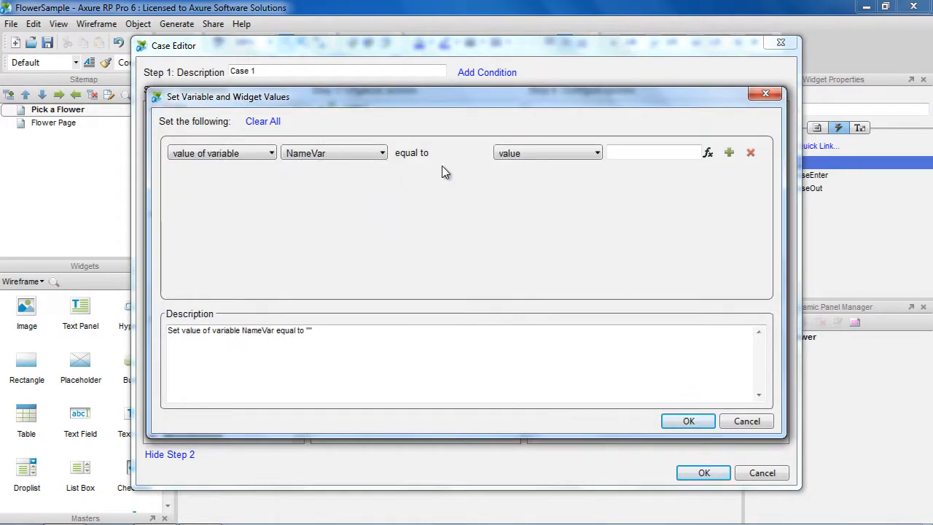
left_click(547, 153)
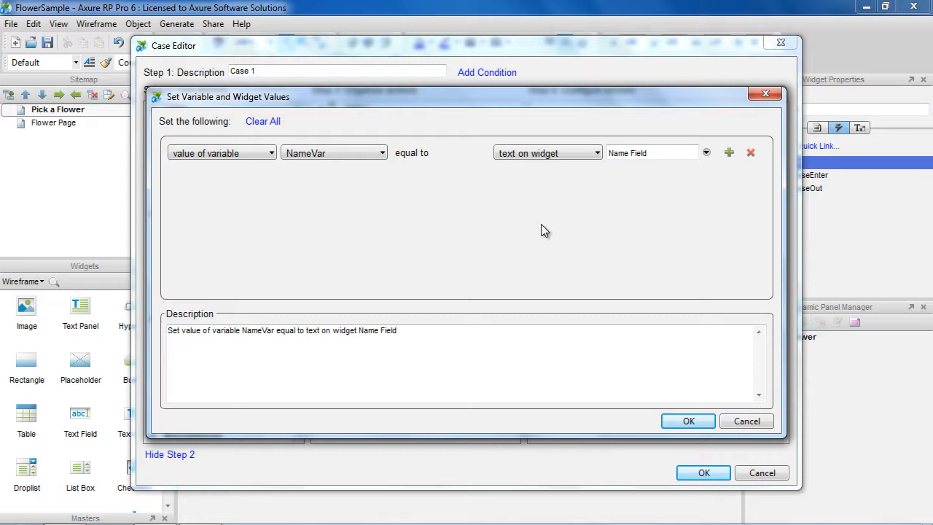
mouse_move(737, 159)
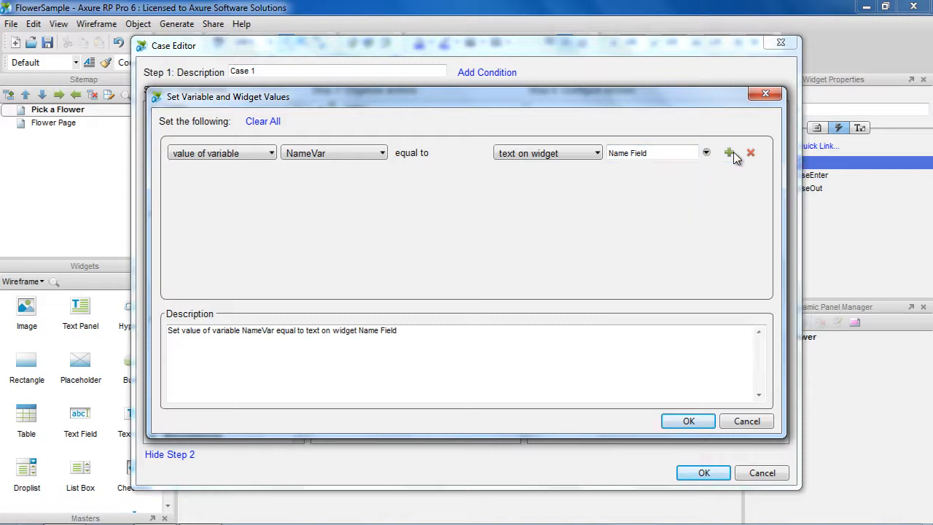
Add a second assignment setting FlowerVar from the droplist's selected option
left_click(729, 153)
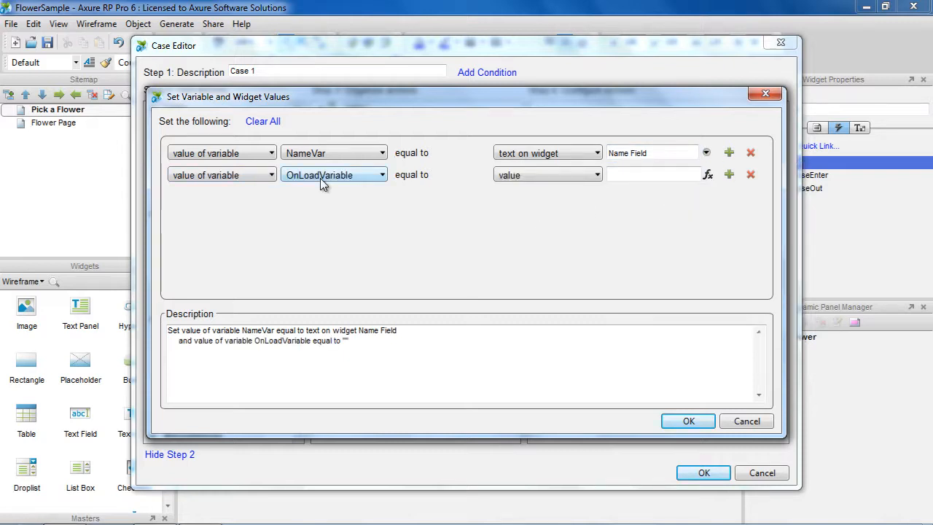
left_click(334, 175)
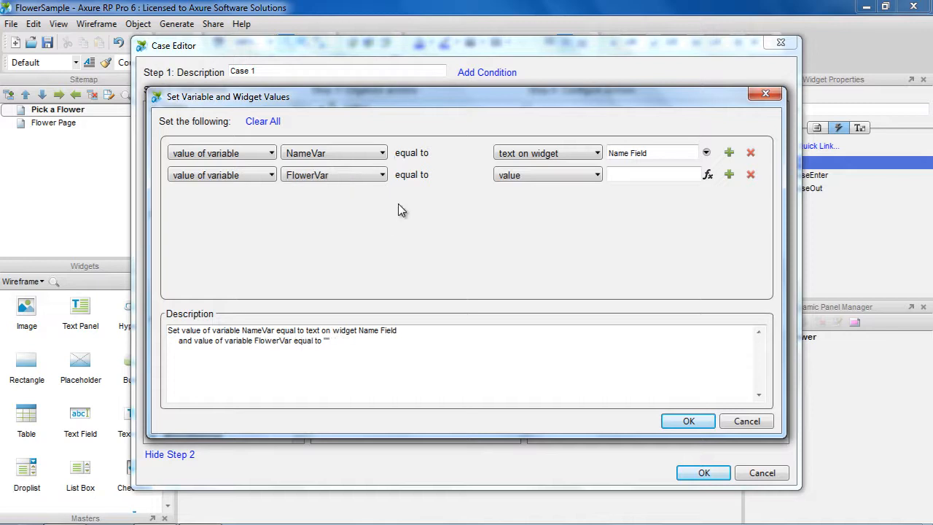
left_click(547, 175)
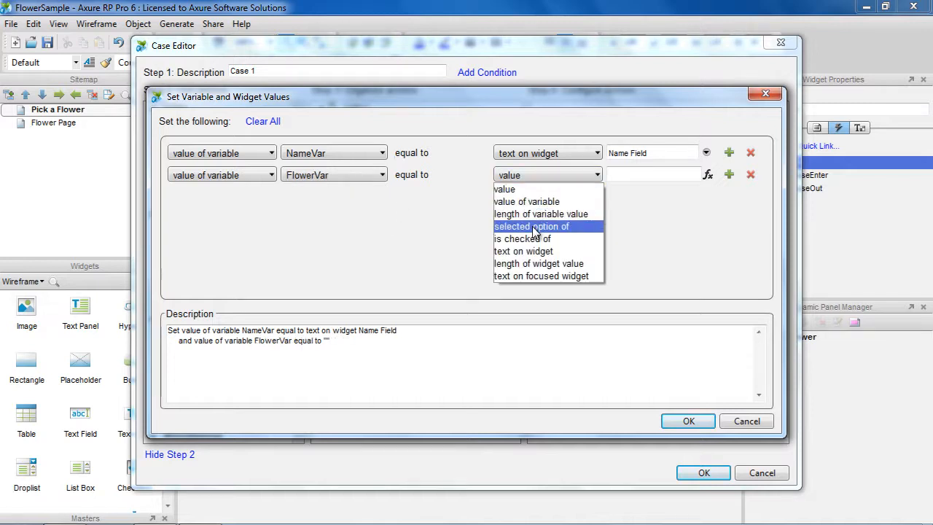
left_click(530, 226)
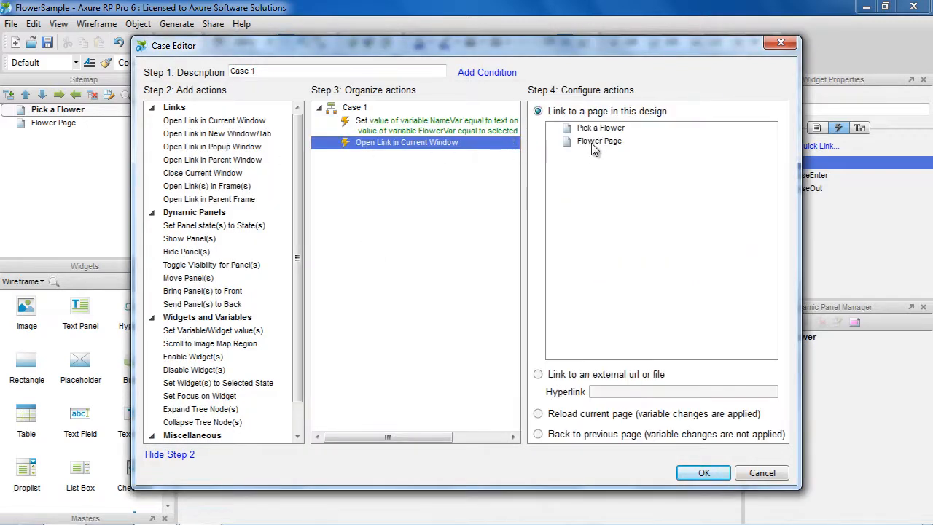
Add Open Link to Flower Page, confirm the case, and switch to the Flower Page
left_click(599, 140)
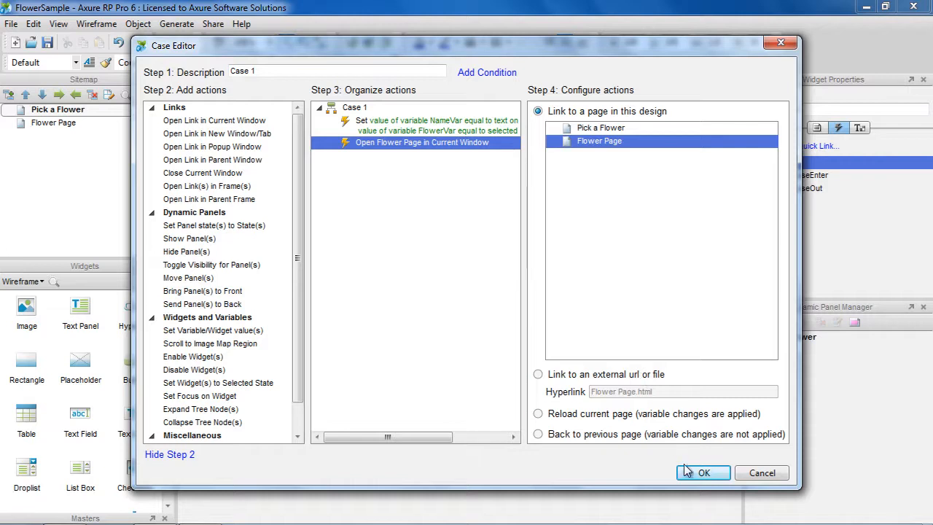
left_click(703, 472)
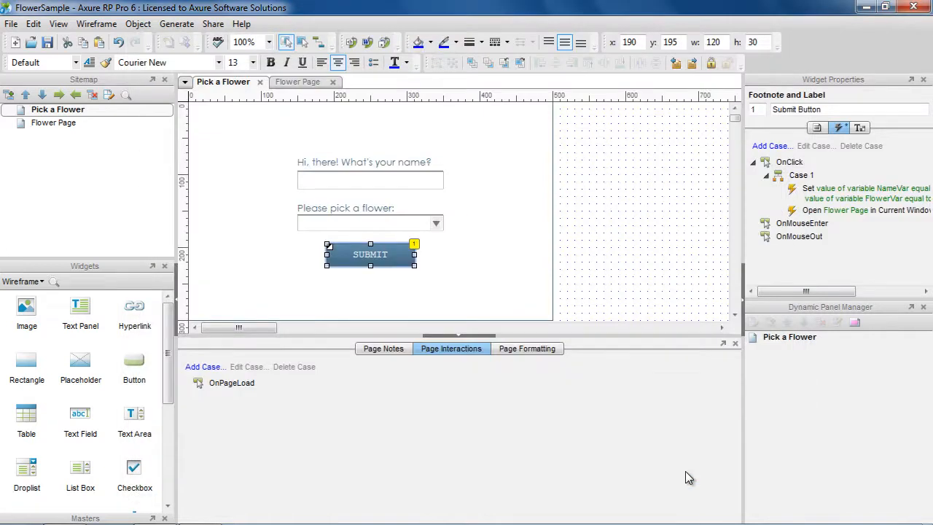
left_click(297, 81)
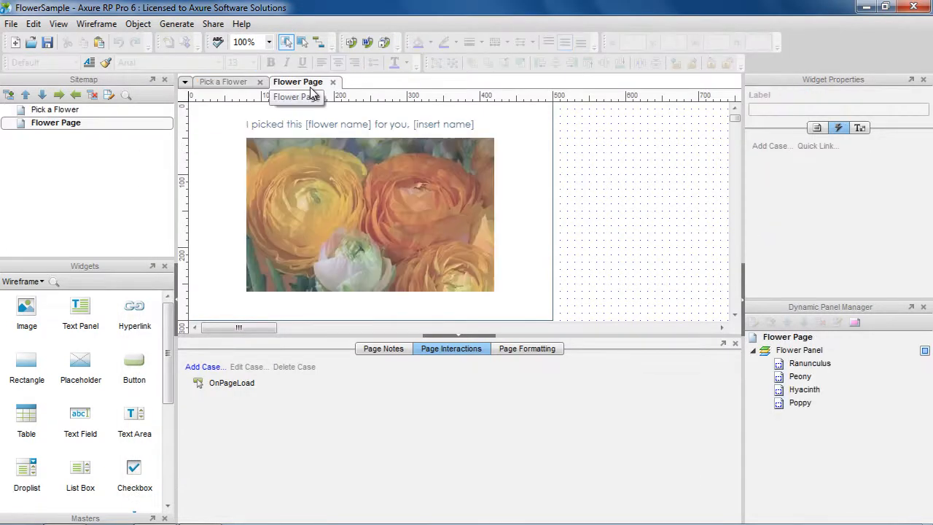
Add an OnPageLoad case: if FlowerVar equals Ranunculus, set Flower Panel to that state
left_click(359, 124)
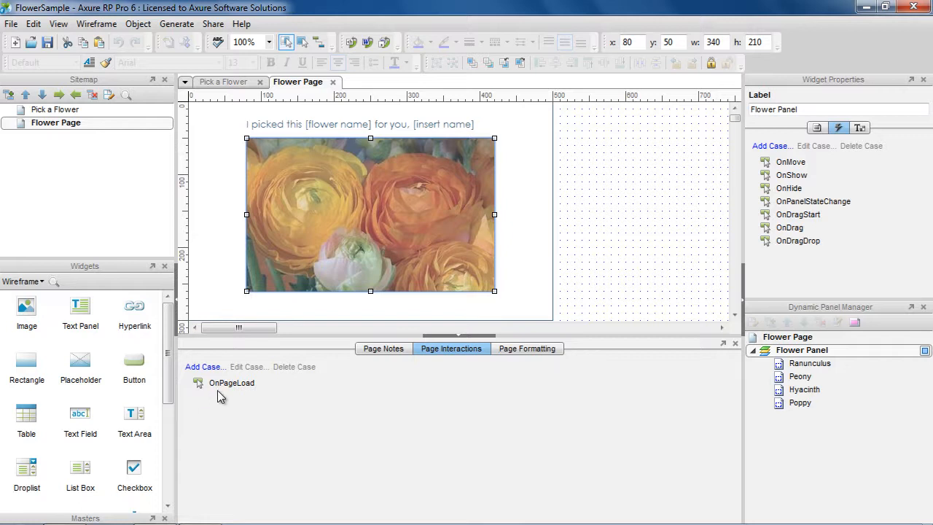
left_click(230, 382)
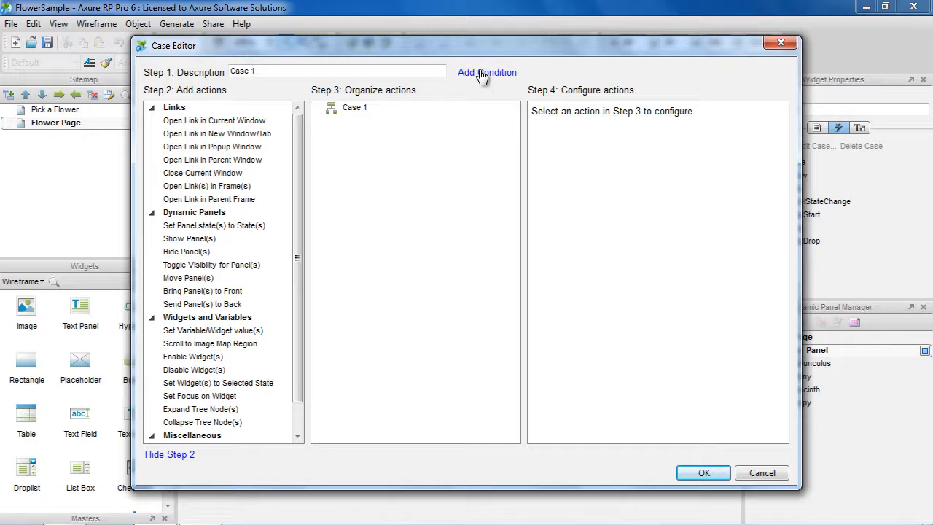
left_click(487, 73)
type("Ranunculus")
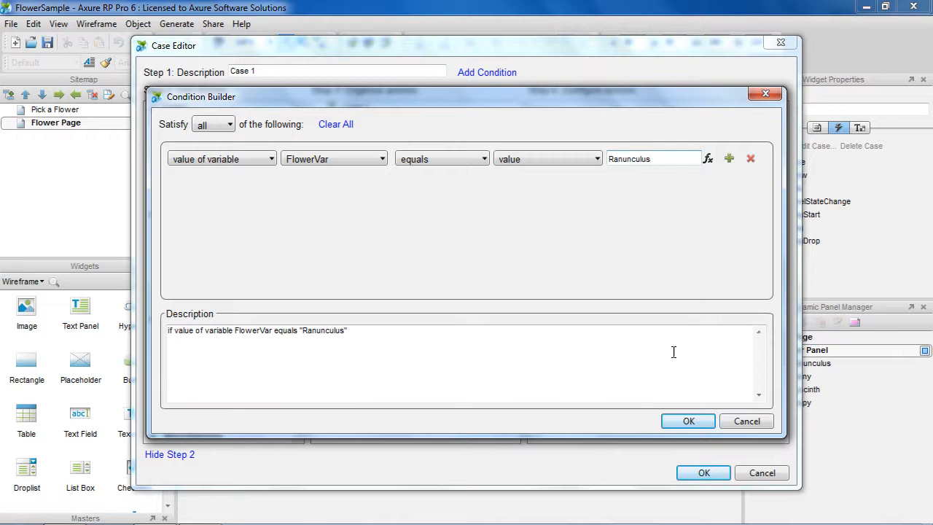
left_click(688, 420)
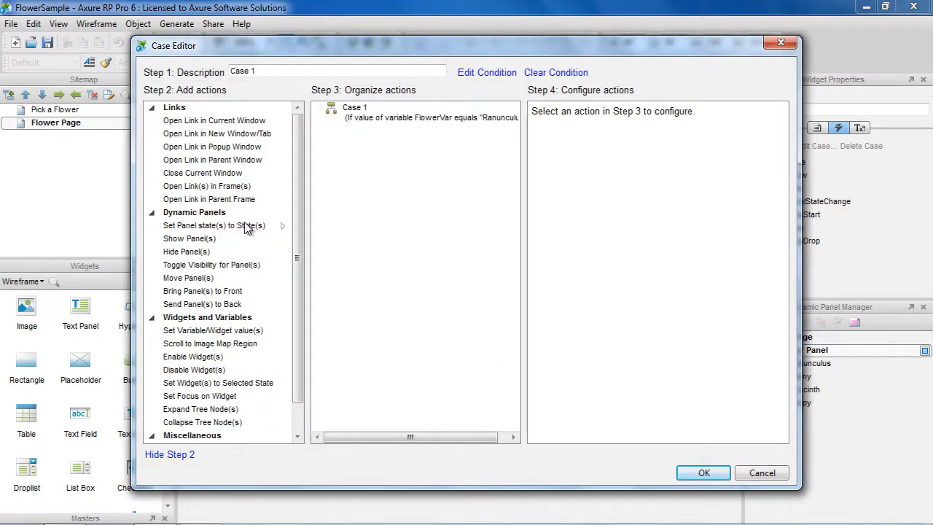
left_click(213, 225)
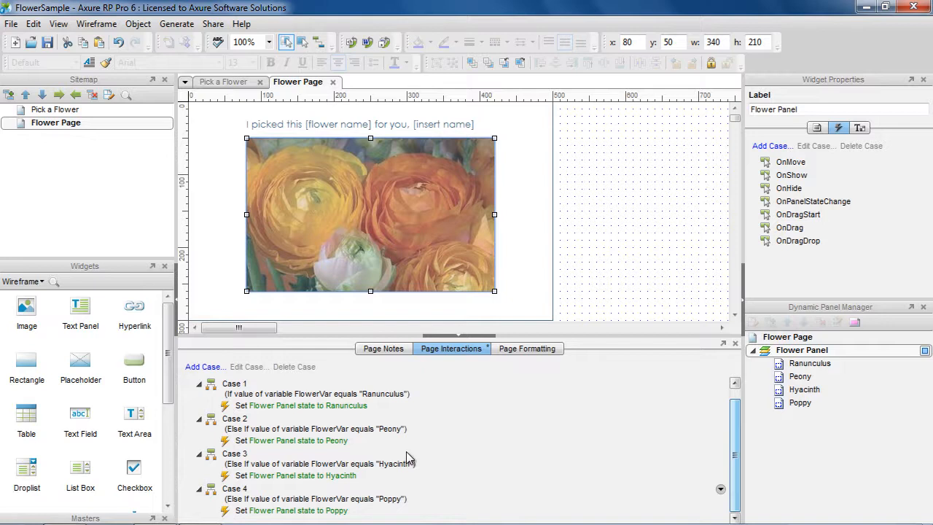
Add Case 5 setting Message text to a sentence with [[FlowerVar]] and [[NameVar]]
left_click(204, 368)
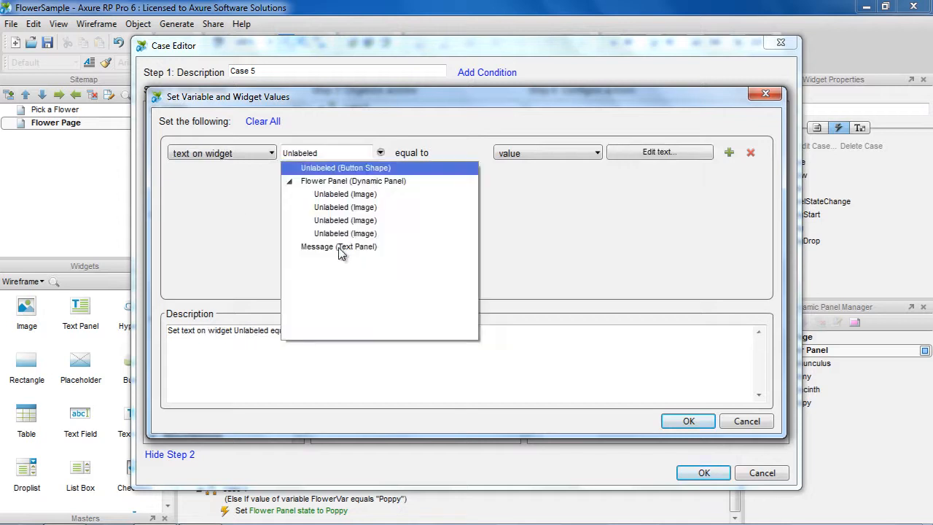
left_click(659, 153)
type("I picked this [[FlowerVar]] for you, [[NameVar]]")
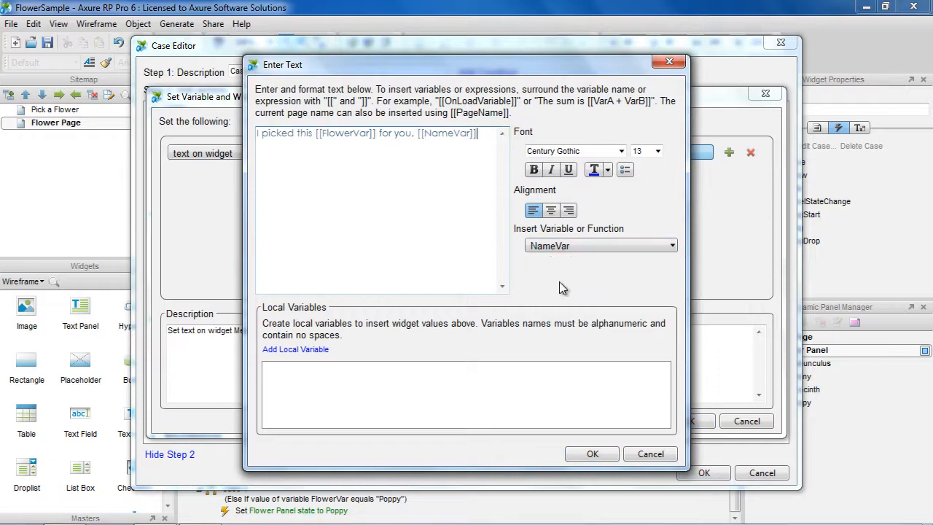
left_click(592, 453)
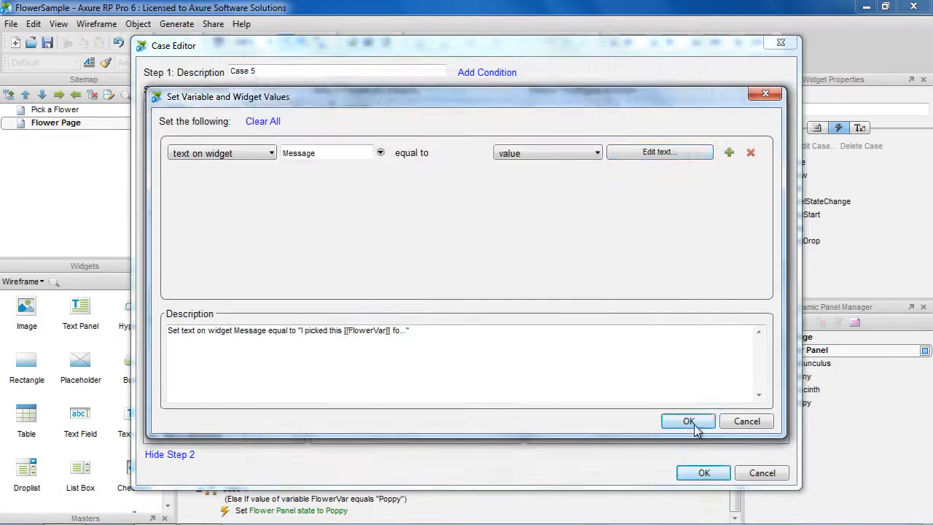
left_click(688, 421)
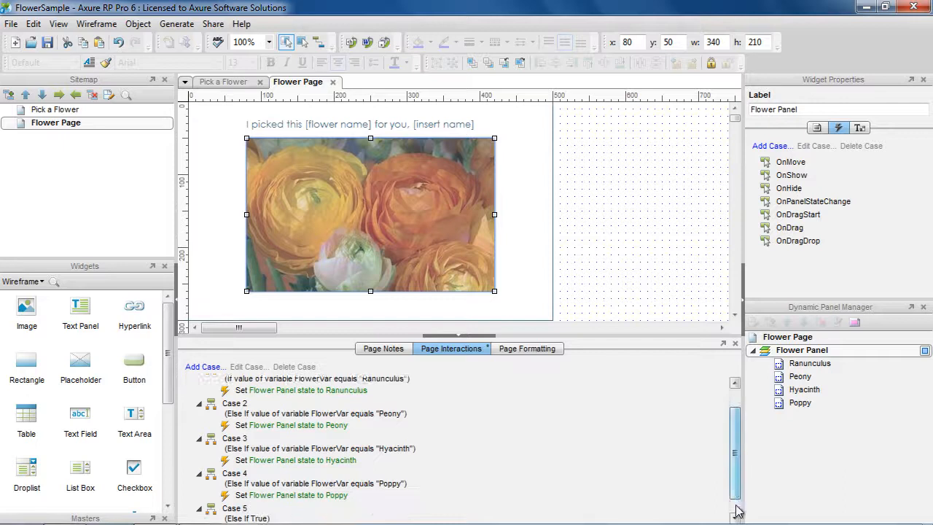
Toggle Case 5 to an independent If, then generate the prototype into Firefox
right_click(240, 487)
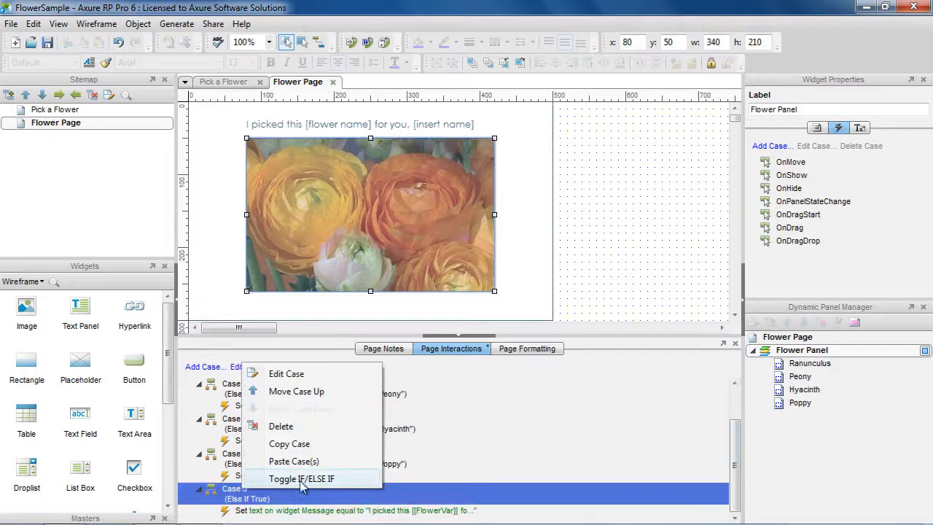
left_click(301, 478)
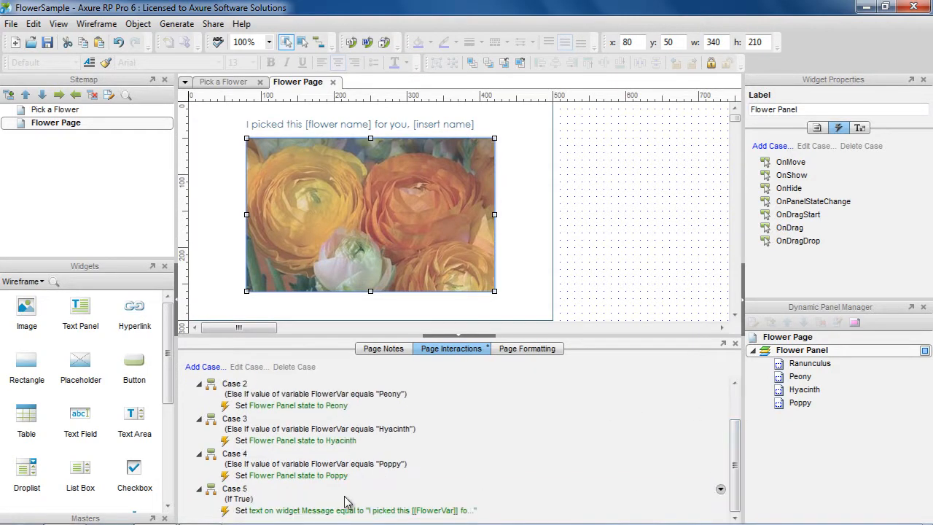
left_click(235, 489)
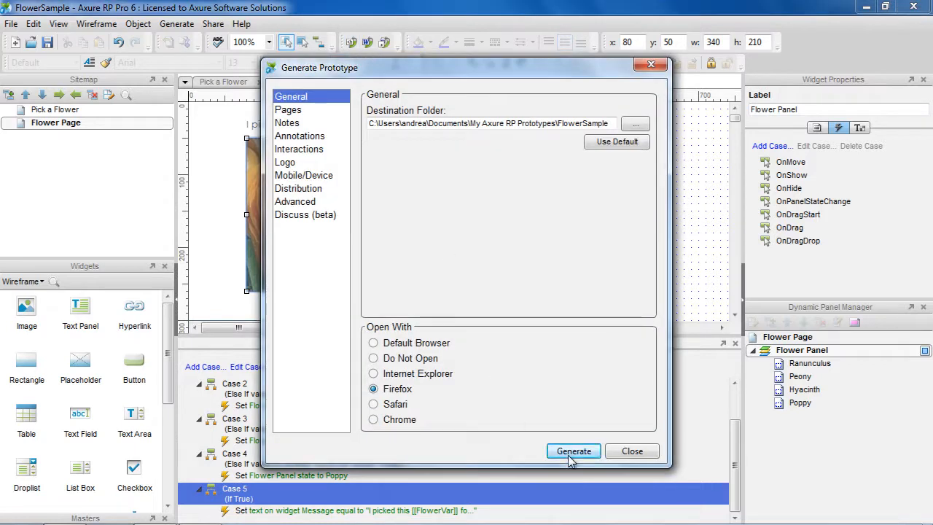
left_click(573, 450)
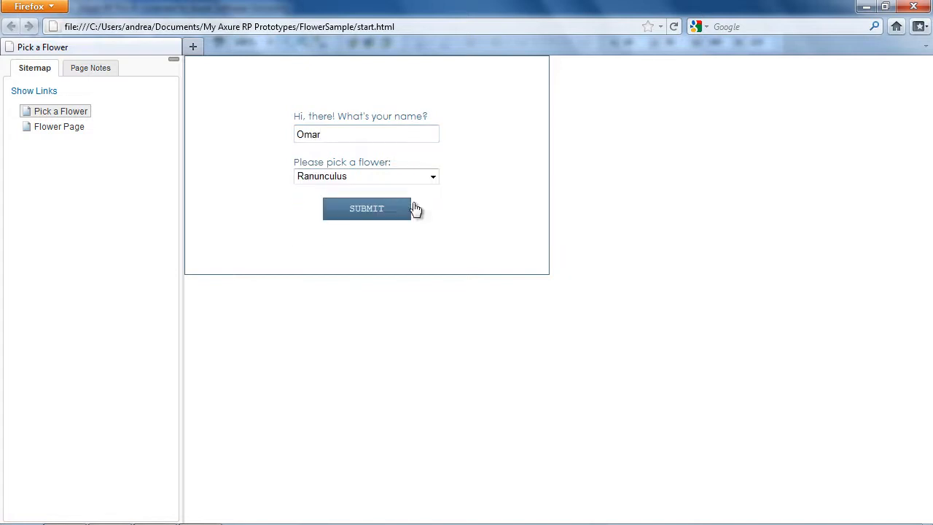
Submit the name Stringer with Poppy chosen to reach the personalized Flower Page
left_click(368, 209)
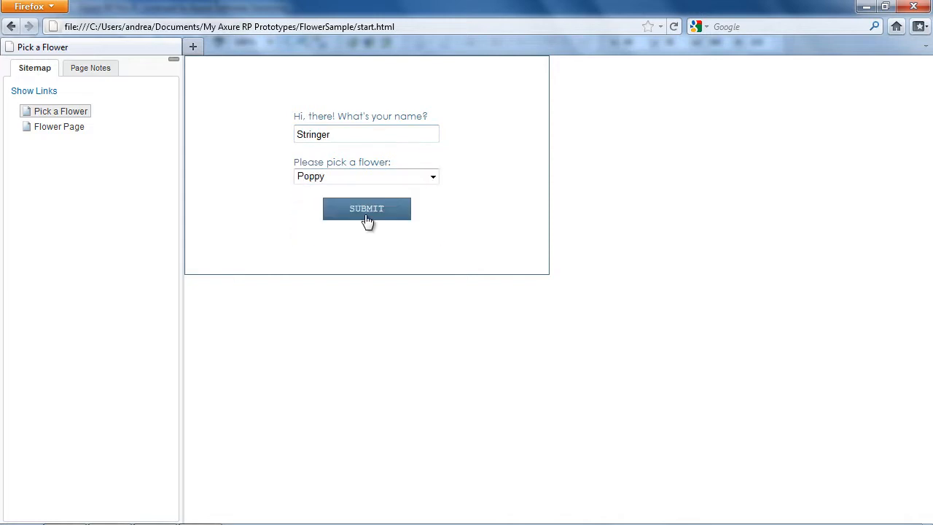
left_click(366, 208)
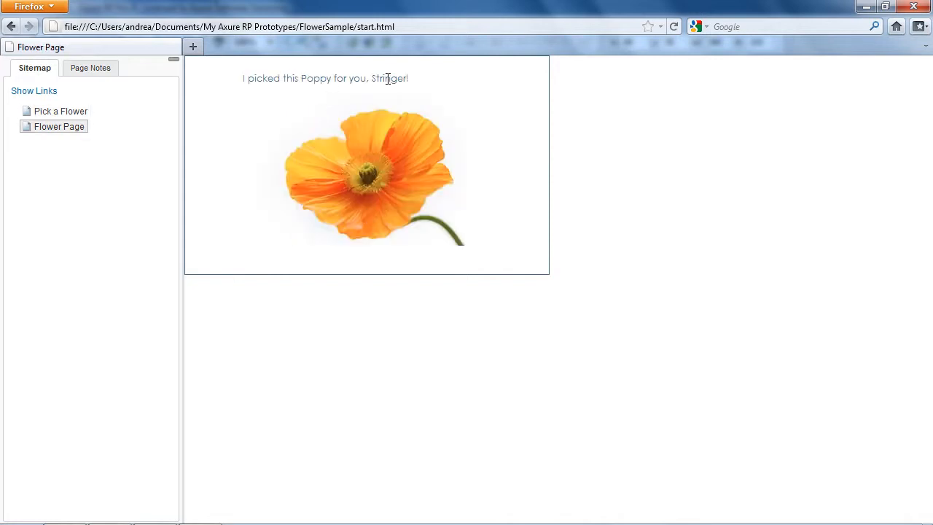
mouse_move(397, 318)
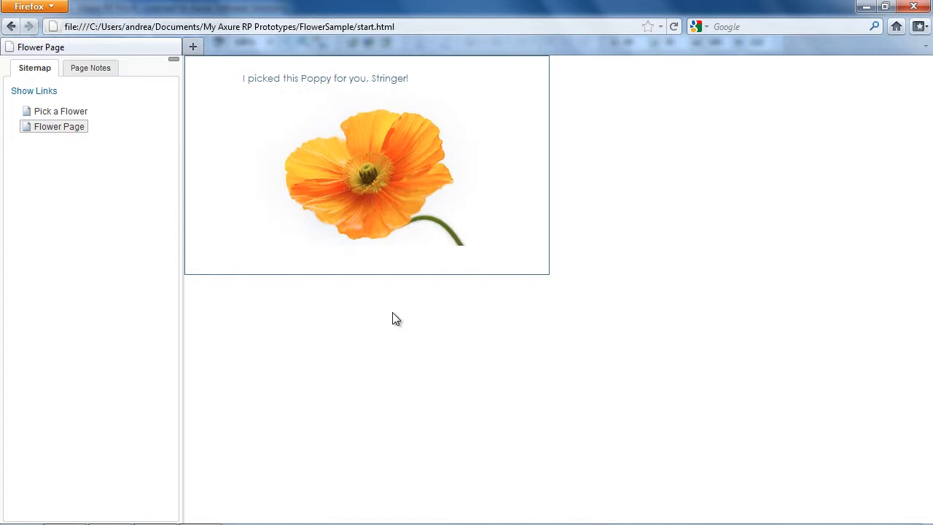